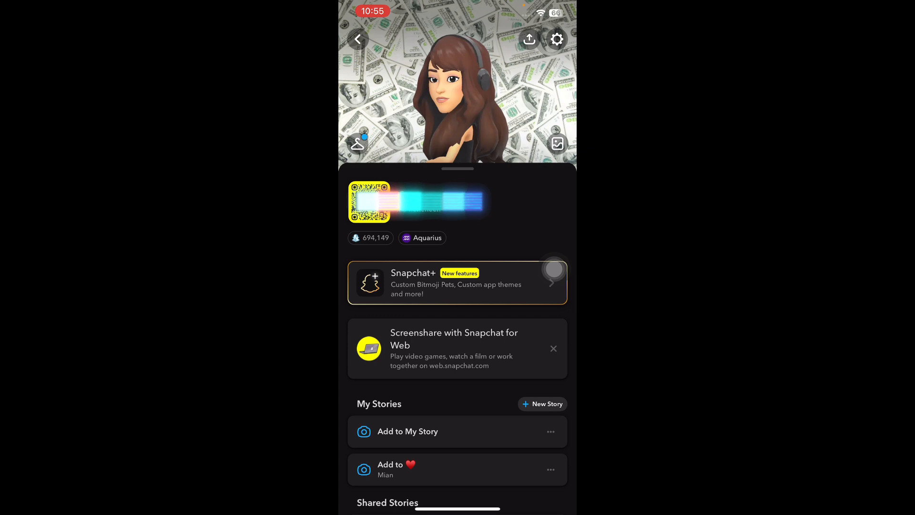
Step: Open Snapchat Settings using the gear icon on the profile screen
left_click(556, 39)
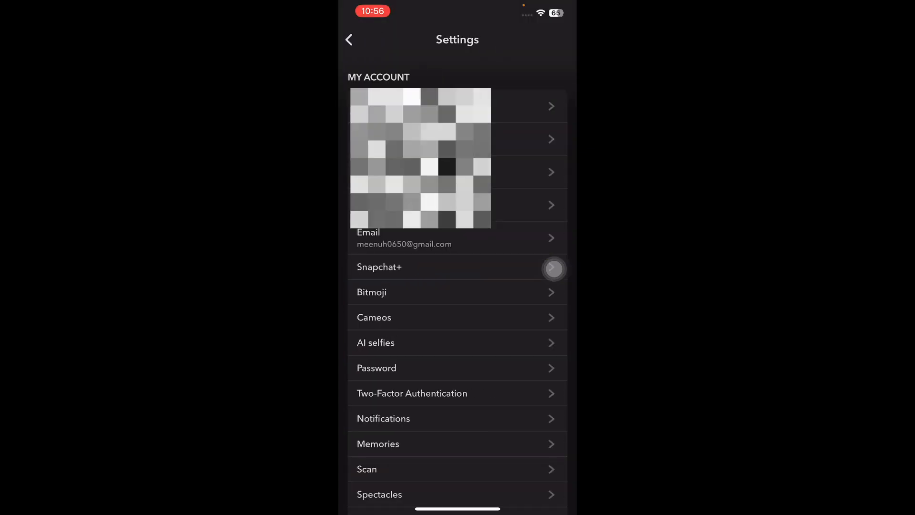
Step: Scroll to Account Actions and choose Delete Account to reach the password page
scroll("down", 3)
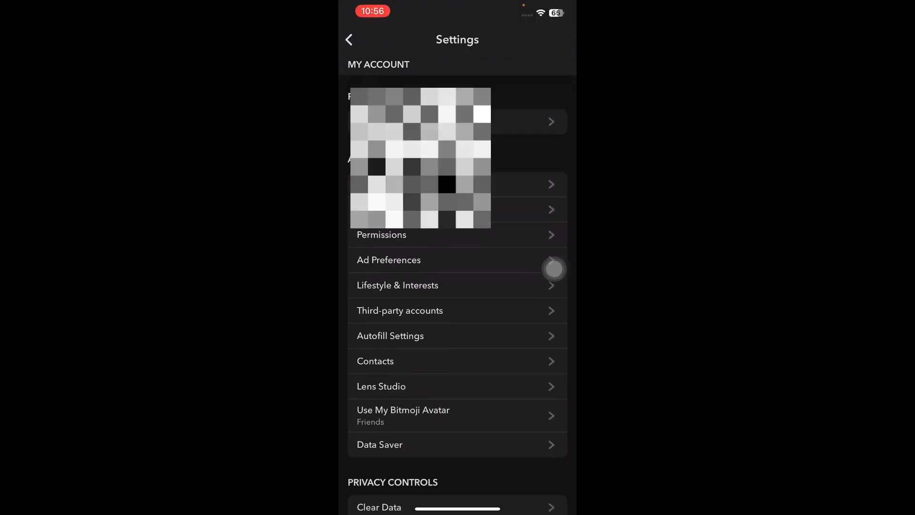
scroll("down", 3)
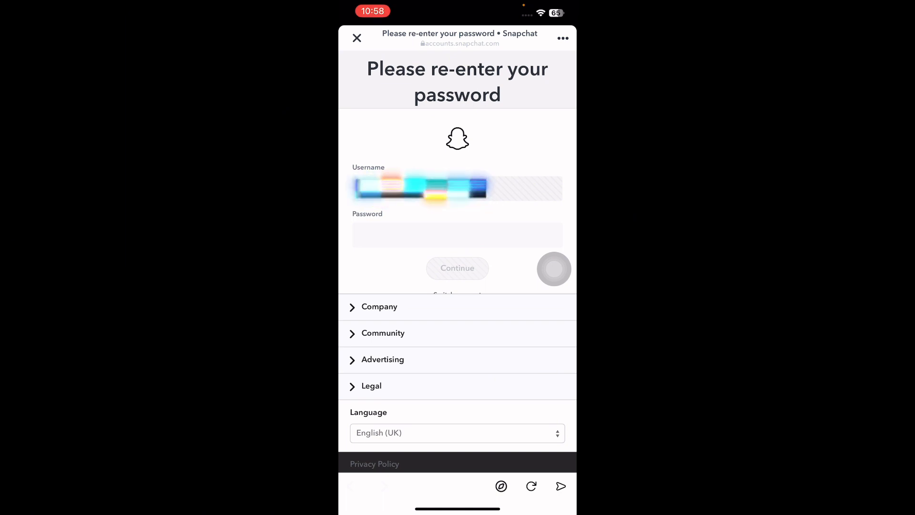
left_click(457, 188)
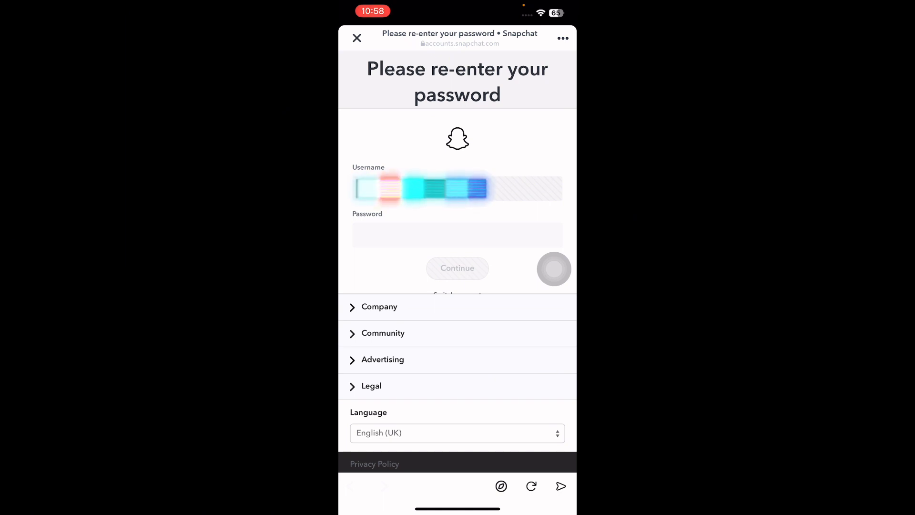